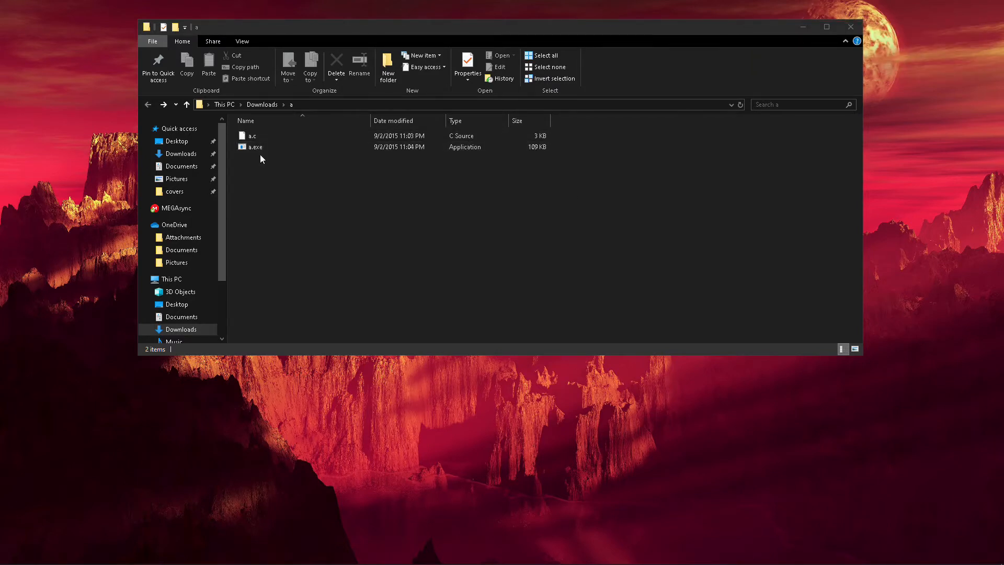
Run a.exe from the Downloads\a folder, opening a console window
{"action": "left_click", "coordinate": [256, 146]}
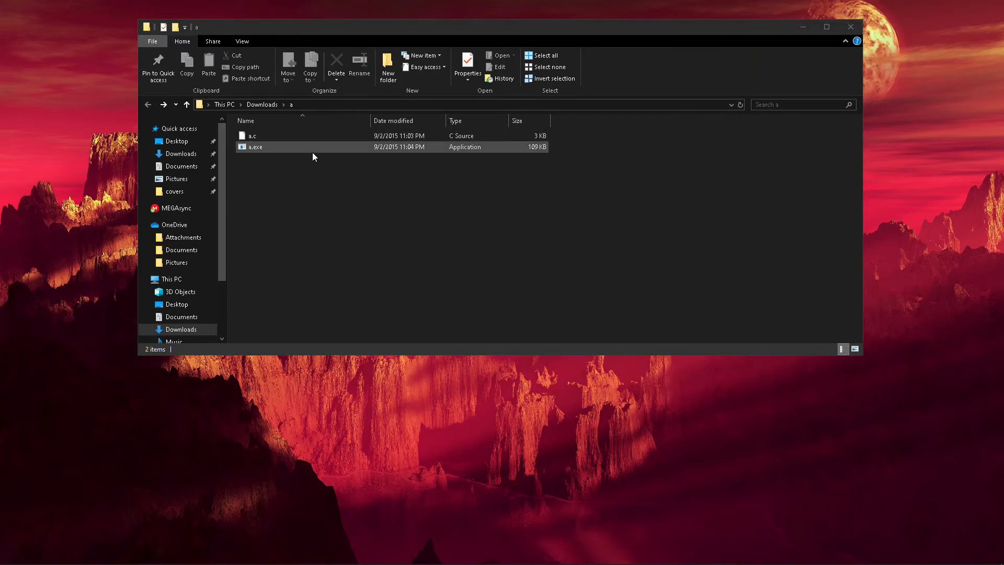
{"action": "double_click", "coordinate": [255, 147]}
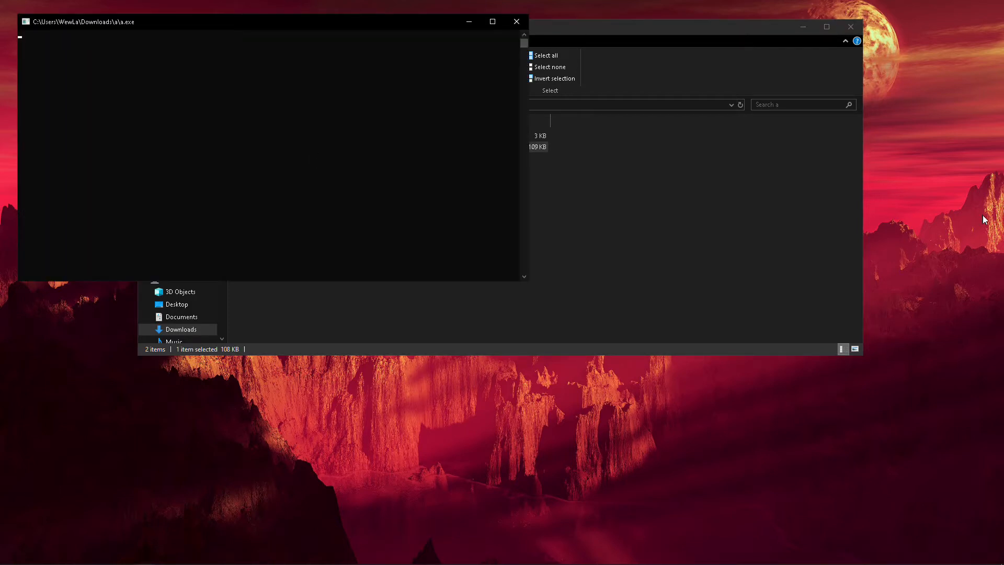
{"action": "mouse_move", "coordinate": [820, 474]}
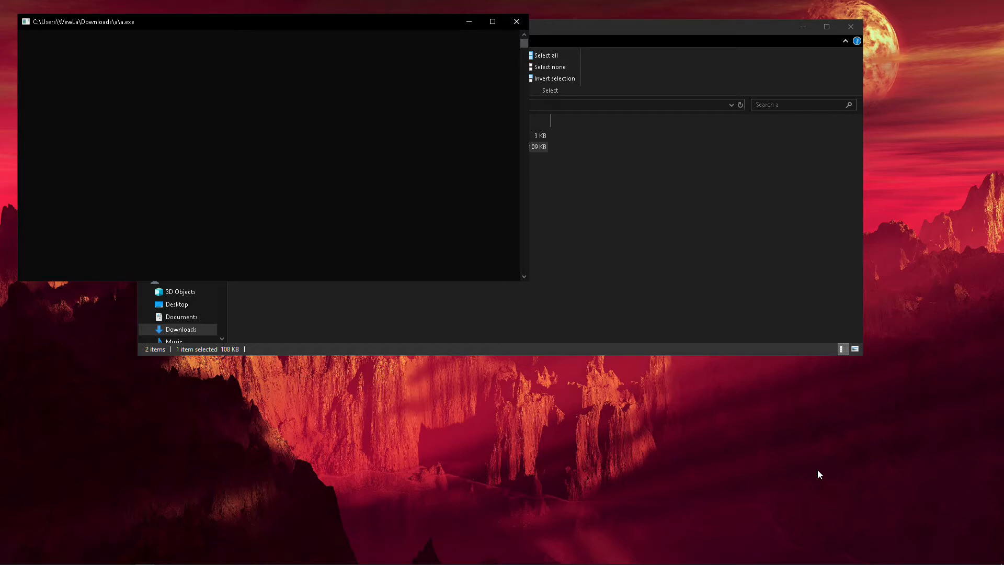
Bring up the desktop context menu and dismiss it while a.exe prints -4.272300
{"action": "right_click", "coordinate": [818, 473]}
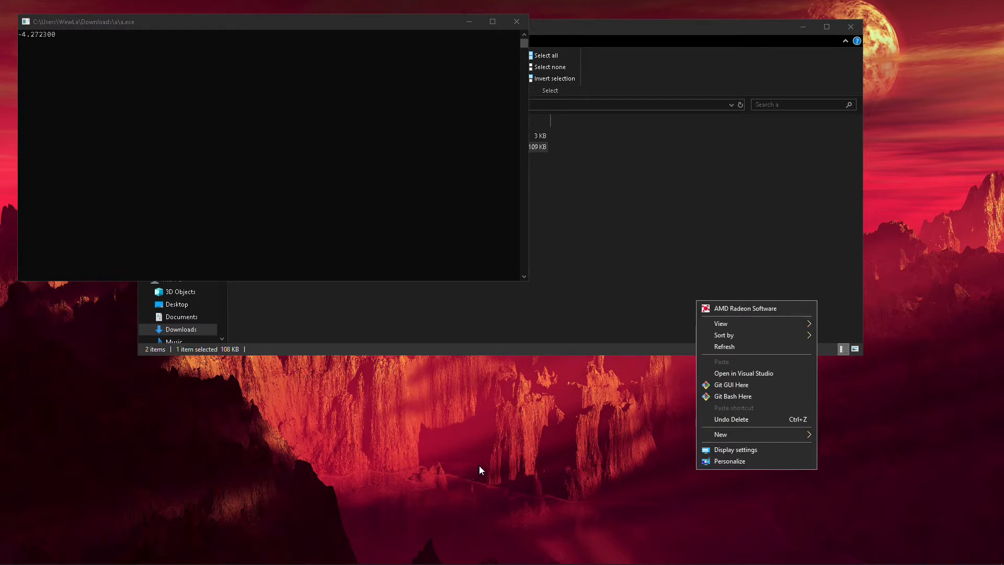
{"action": "mouse_move", "coordinate": [439, 451]}
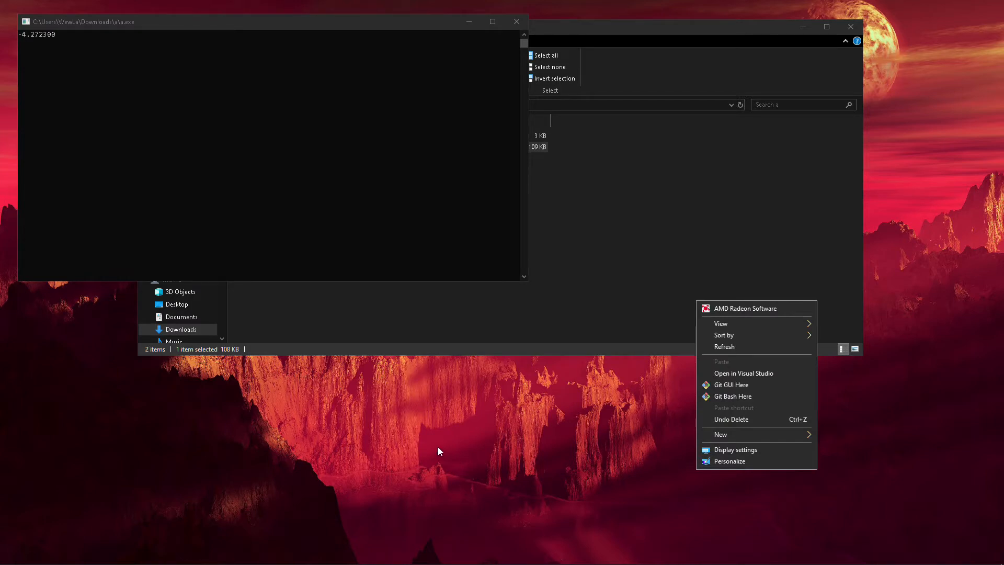
{"action": "mouse_move", "coordinate": [447, 458]}
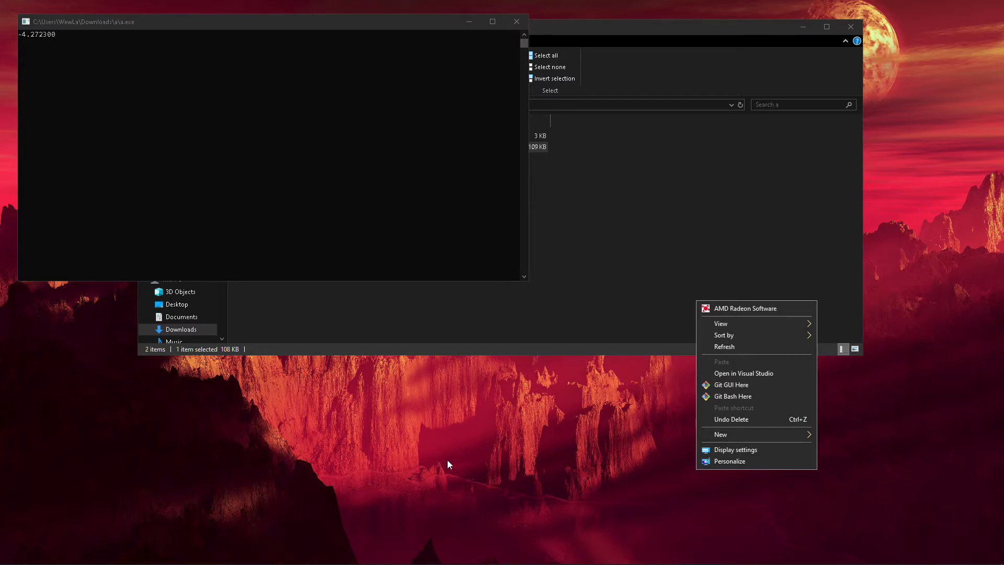
{"action": "left_click", "coordinate": [452, 464]}
{"action": "type", "text": "a.exe >"}
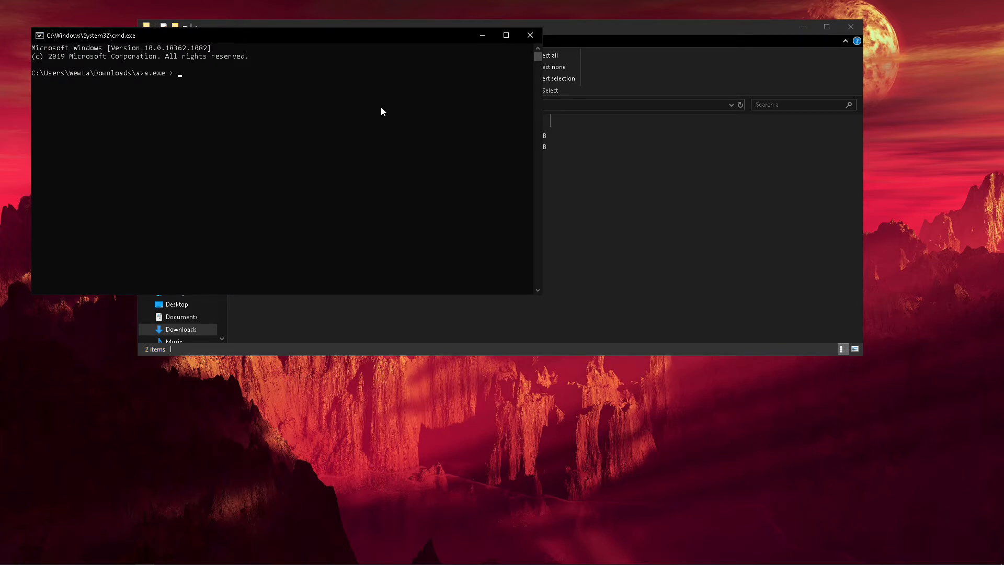
Run the program with its output redirected to trust.log
{"action": "type", "text": "tr"}
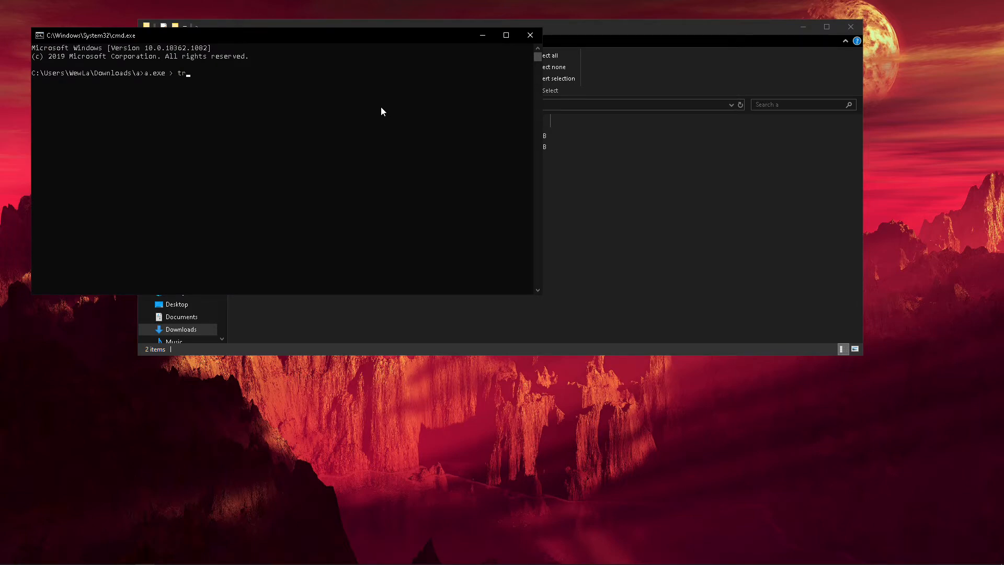
{"action": "type", "text": "ust.log"}
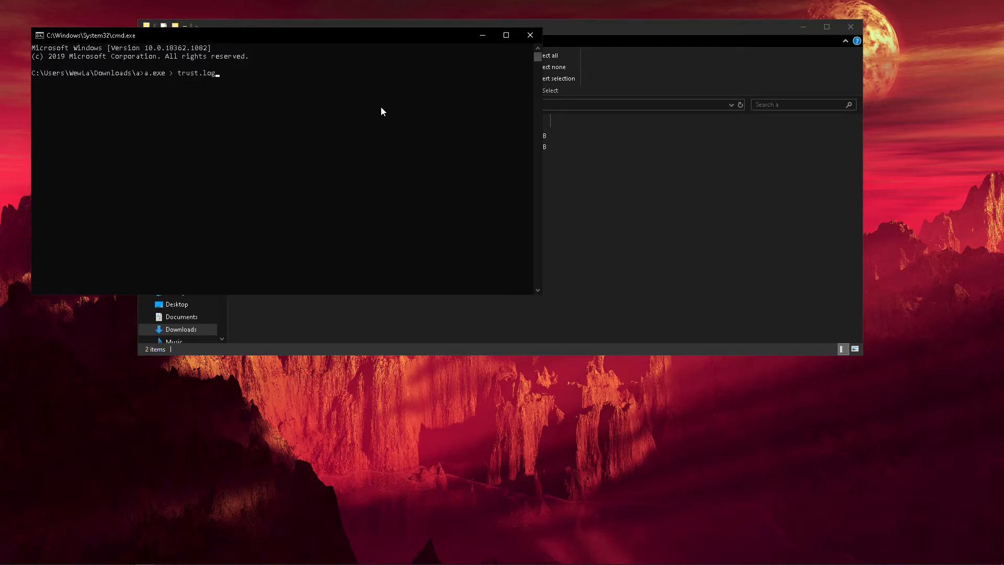
{"action": "key", "text": "enter"}
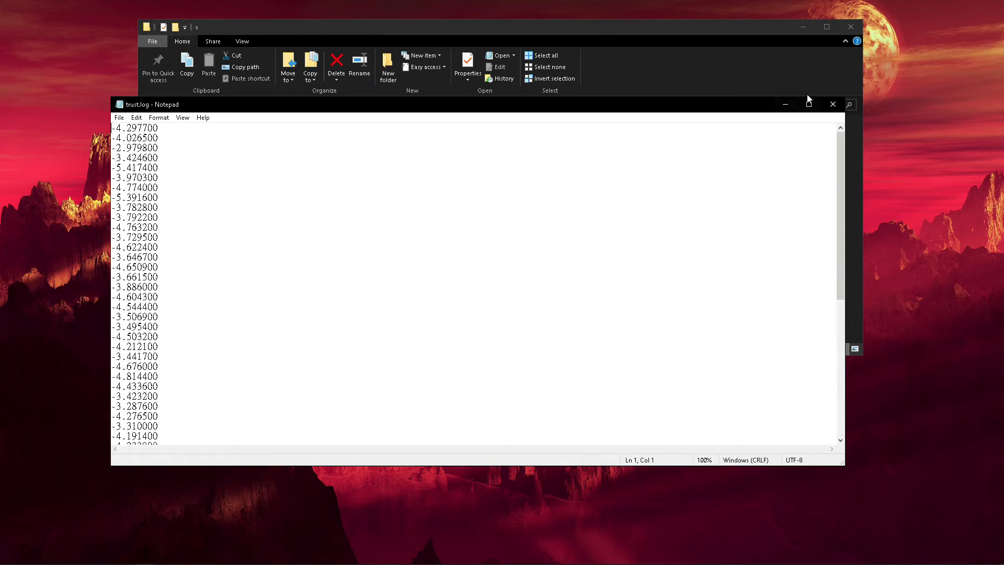
Close trust.log in Notepad so it can be reopened in Notepad++
{"action": "left_click", "coordinate": [833, 103]}
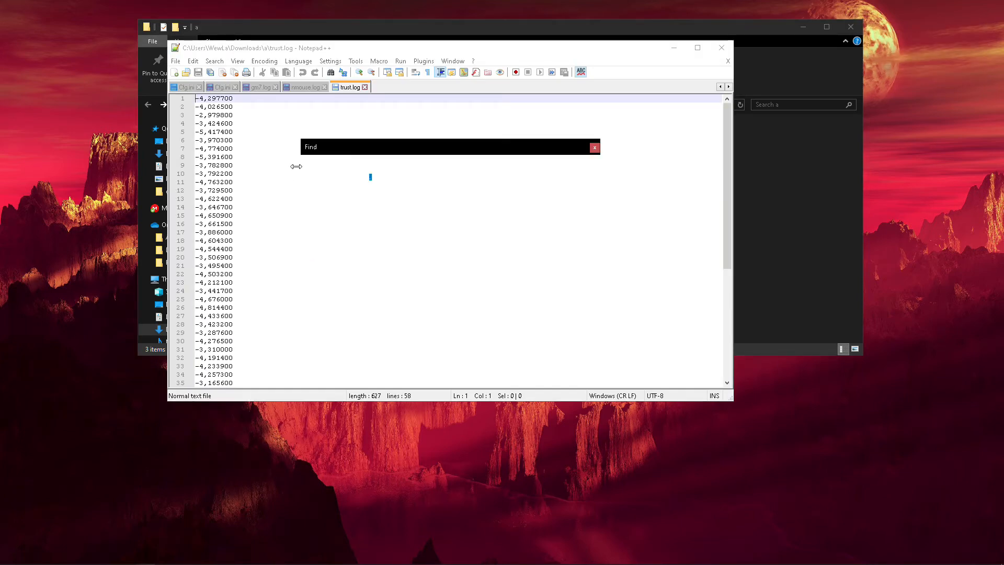
Replace every '.' with ',' in trust.log and select all the text for copying
{"action": "left_click", "coordinate": [336, 161]}
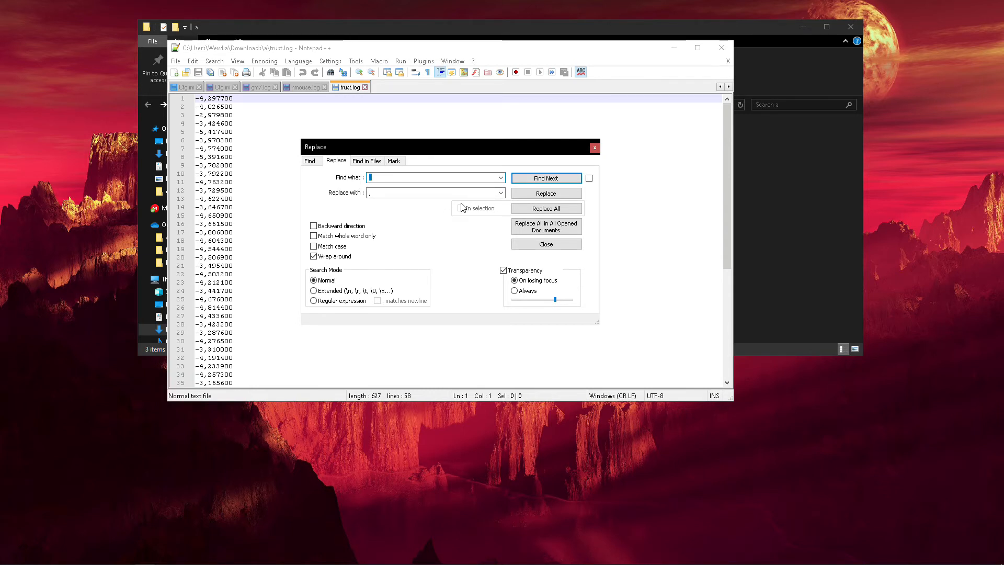
{"action": "left_click", "coordinate": [547, 244]}
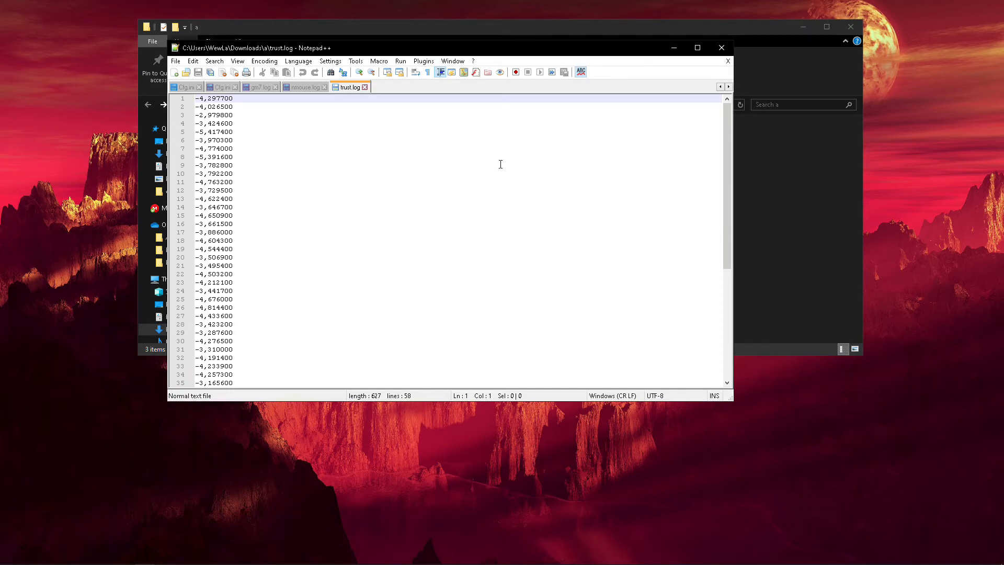
{"action": "key", "text": "ctrl+a"}
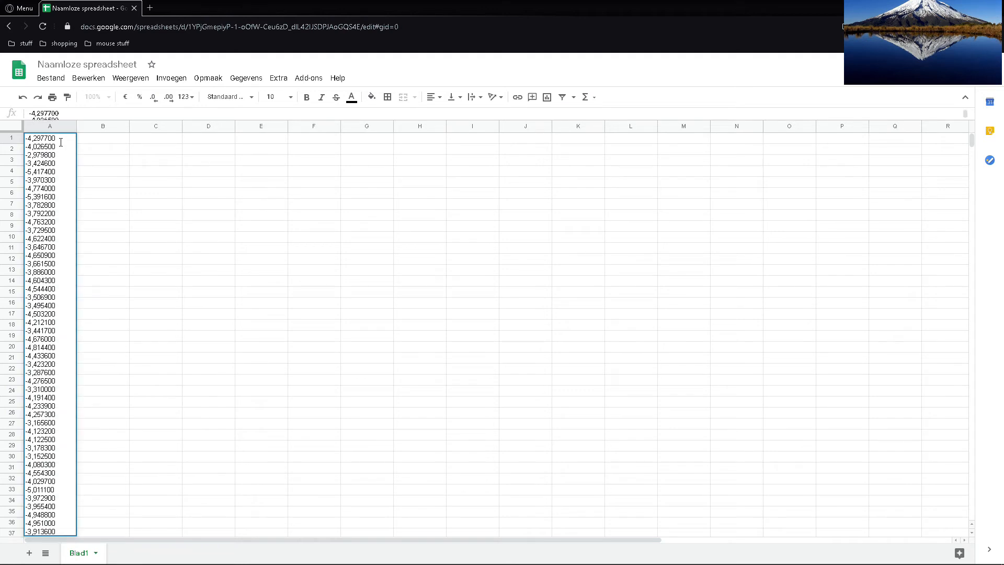
Place the latency values in column A and start inserting the average below them
{"action": "key", "text": "Delete"}
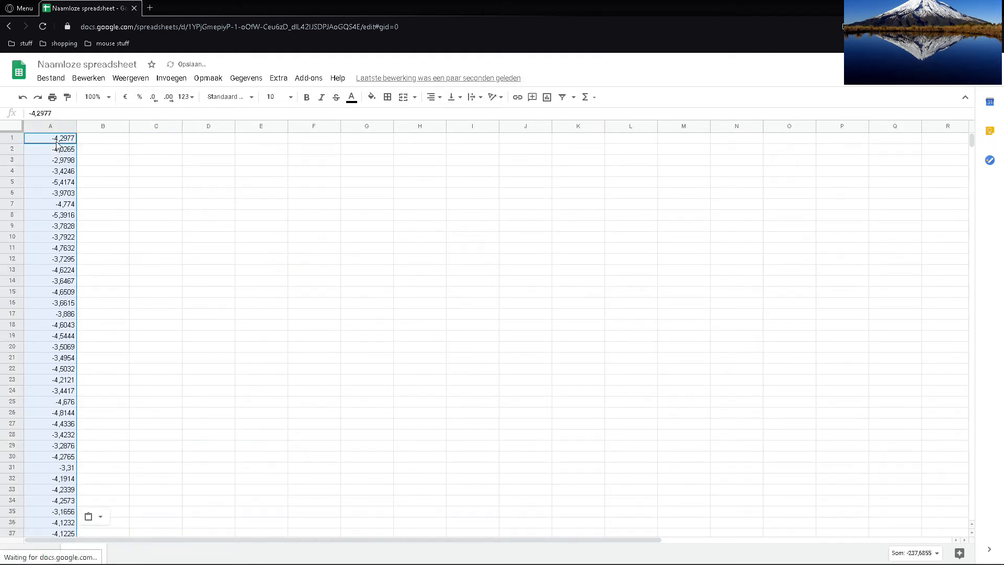
{"action": "left_click", "coordinate": [170, 78]}
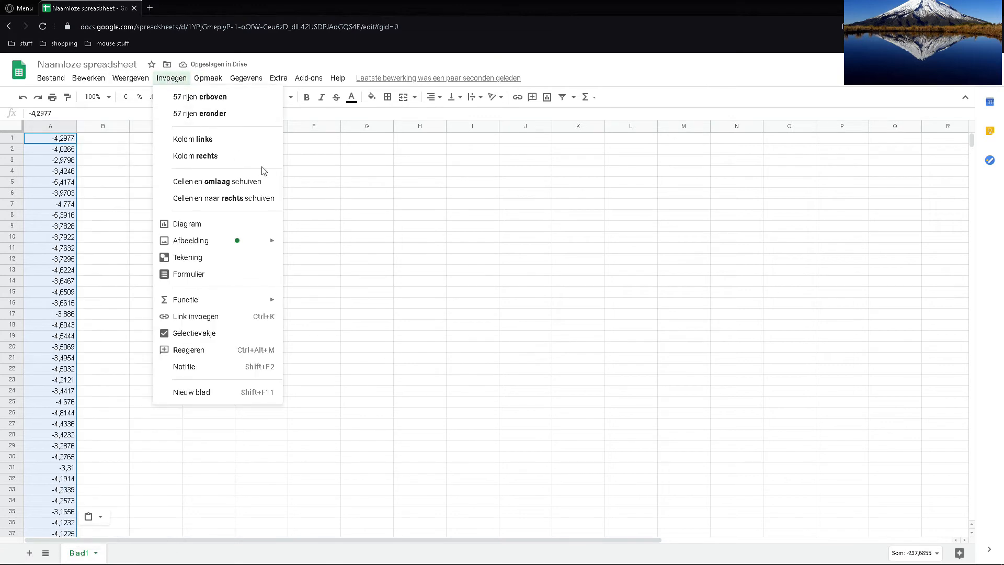
{"action": "mouse_move", "coordinate": [237, 273]}
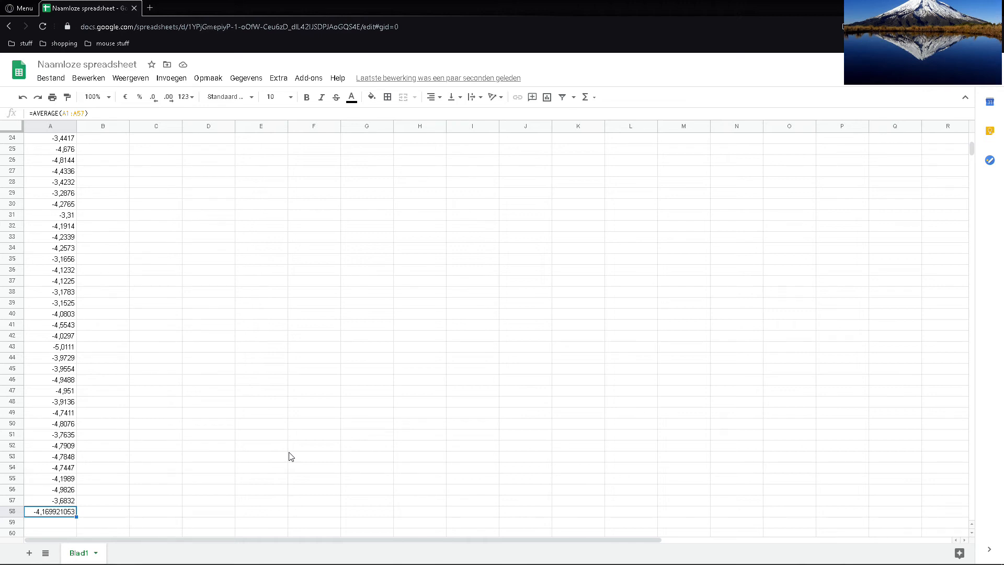
{"action": "mouse_move", "coordinate": [198, 193]}
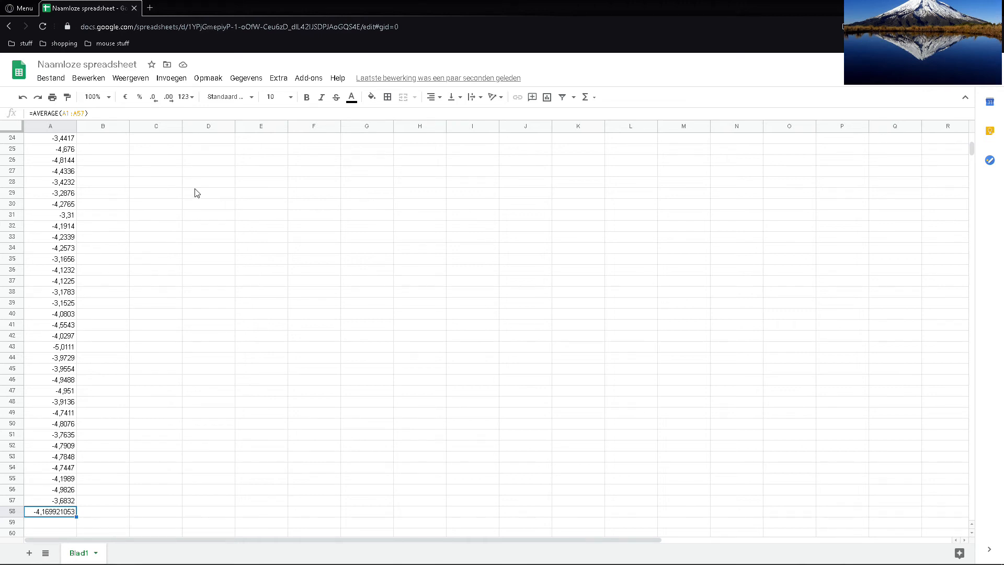
Enter 'Exceptions:', 'Optical Clicks', 'XM1' and 'EVision MCU' down column D from D28
{"action": "type", "text": "Exceptions:"}
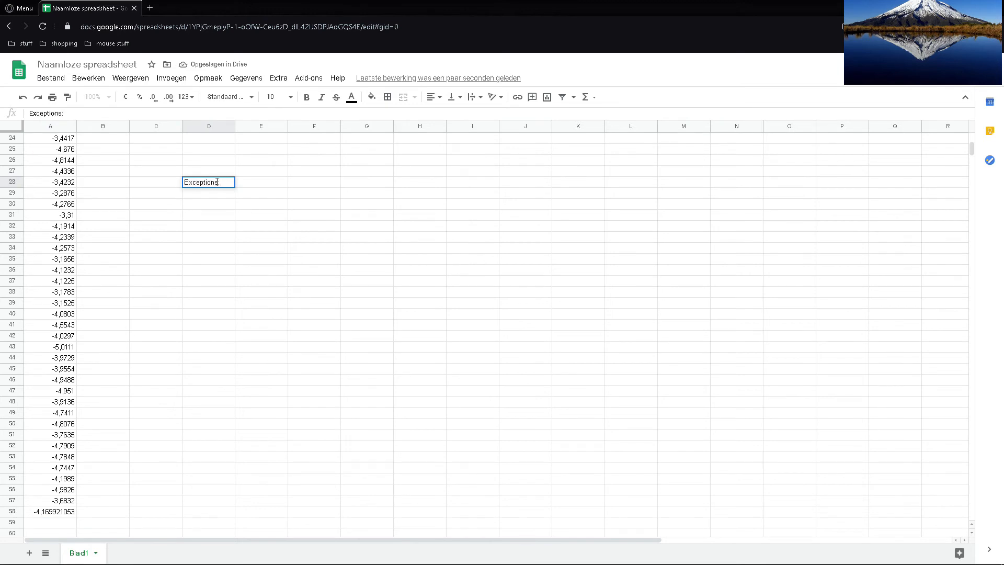
{"action": "type", "text": "Optical C"}
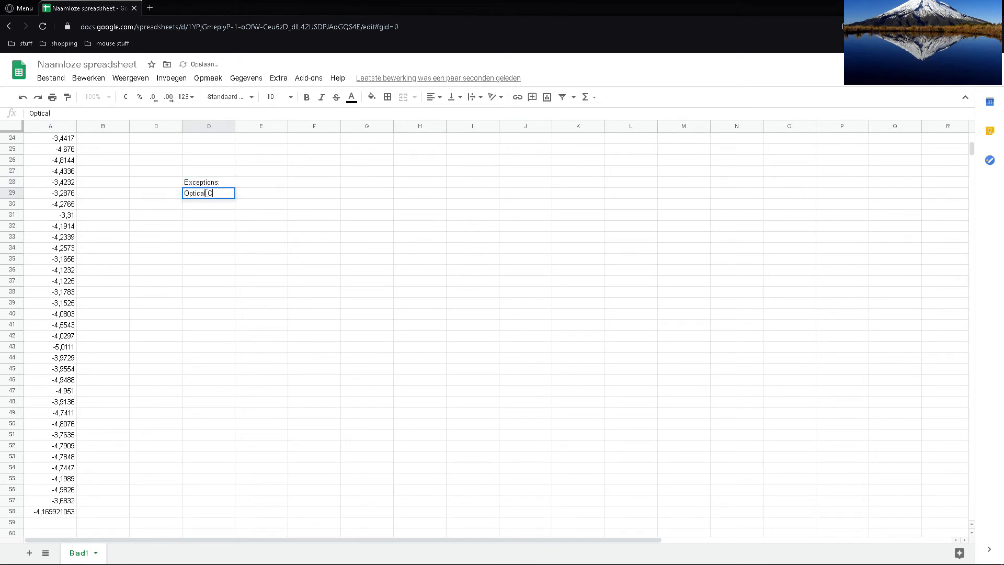
{"action": "key", "text": "enter"}
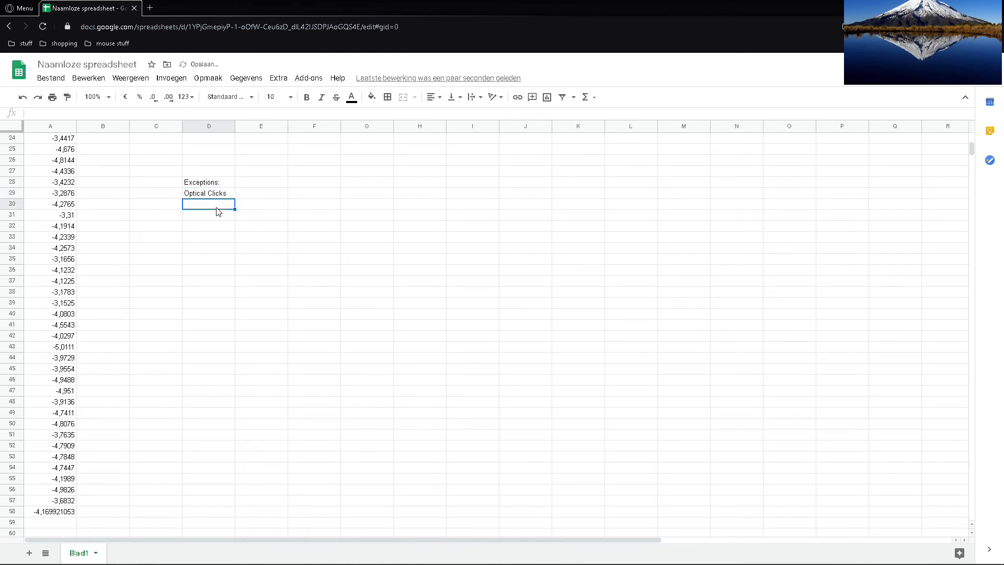
{"action": "type", "text": "XM1"}
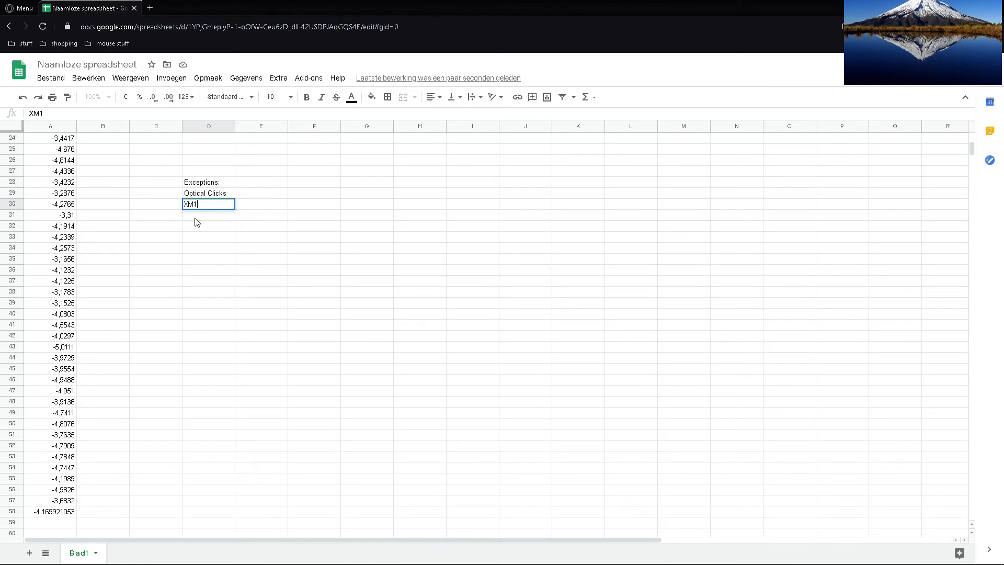
{"action": "type", "text": "EVision MCU"}
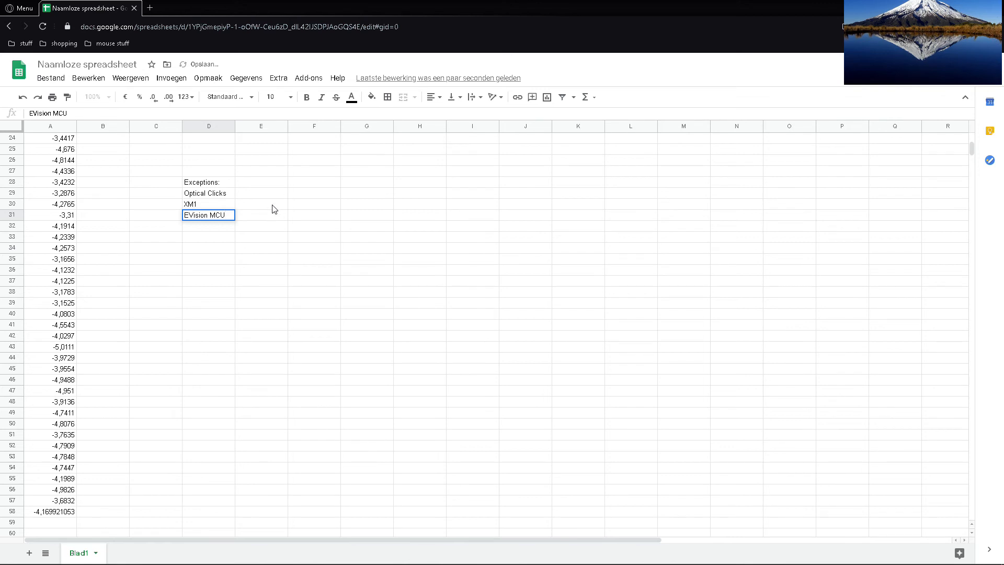
{"action": "mouse_move", "coordinate": [242, 231]}
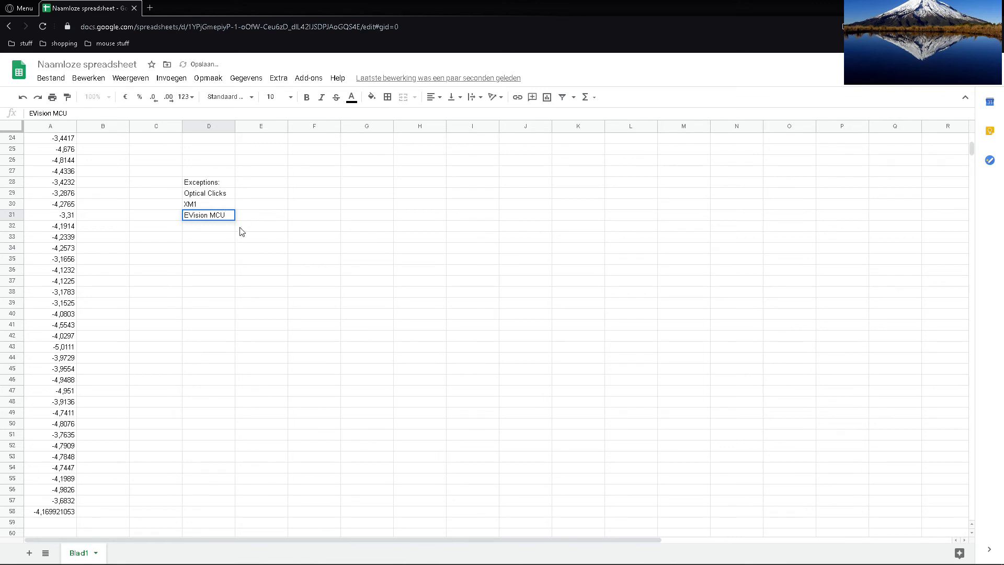
{"action": "left_click", "coordinate": [260, 226]}
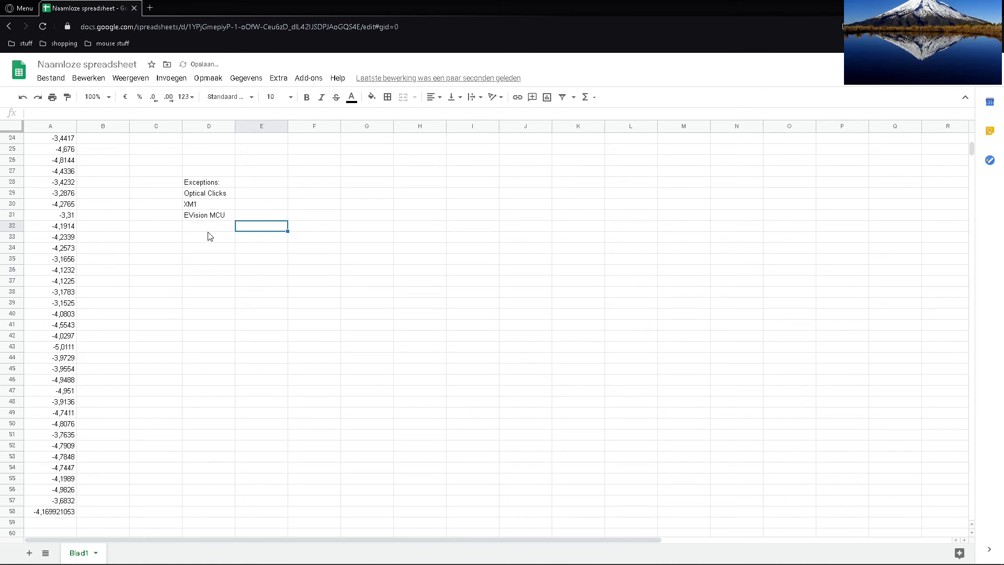
{"action": "mouse_move", "coordinate": [204, 245]}
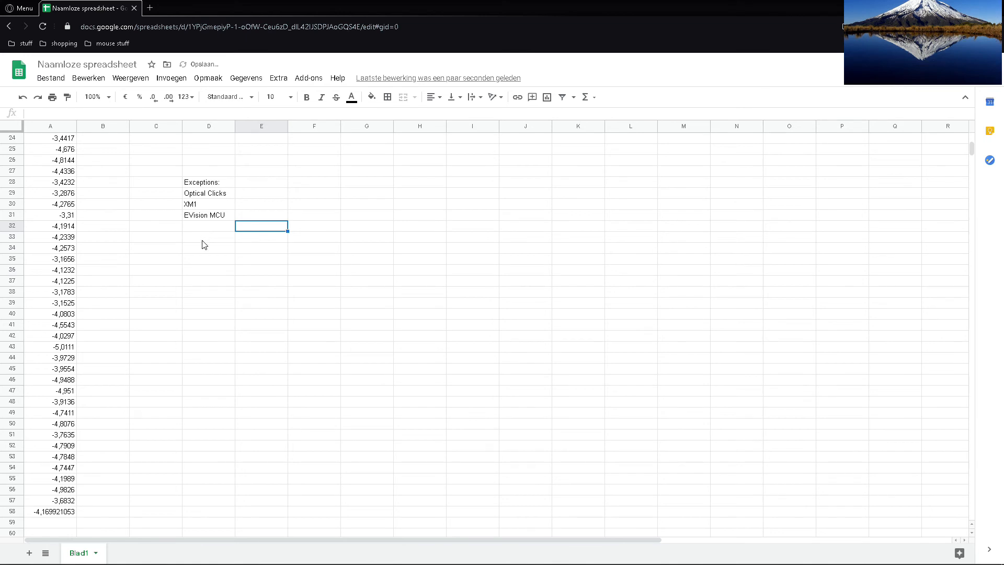
{"action": "mouse_move", "coordinate": [222, 236]}
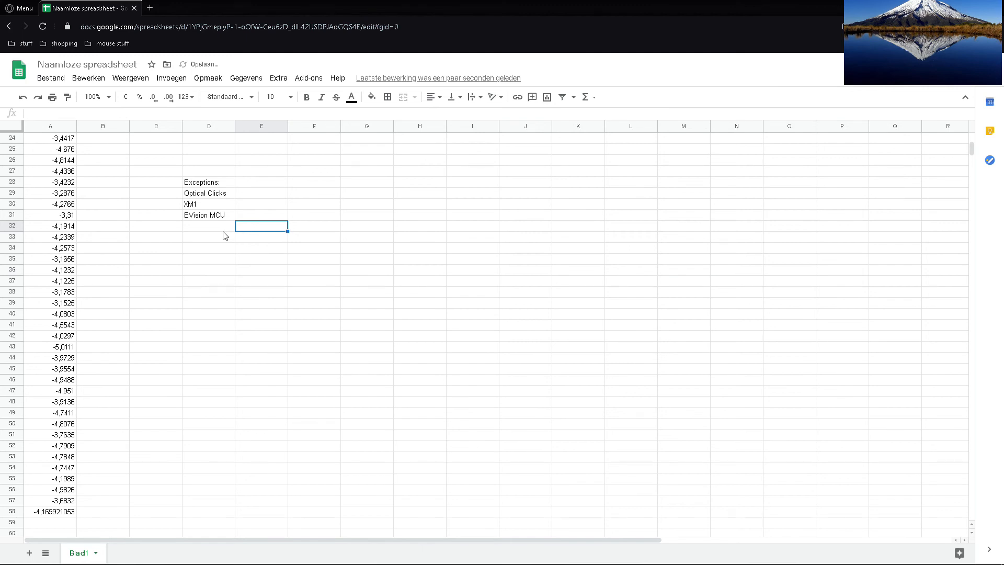
{"action": "left_click", "coordinate": [313, 171]}
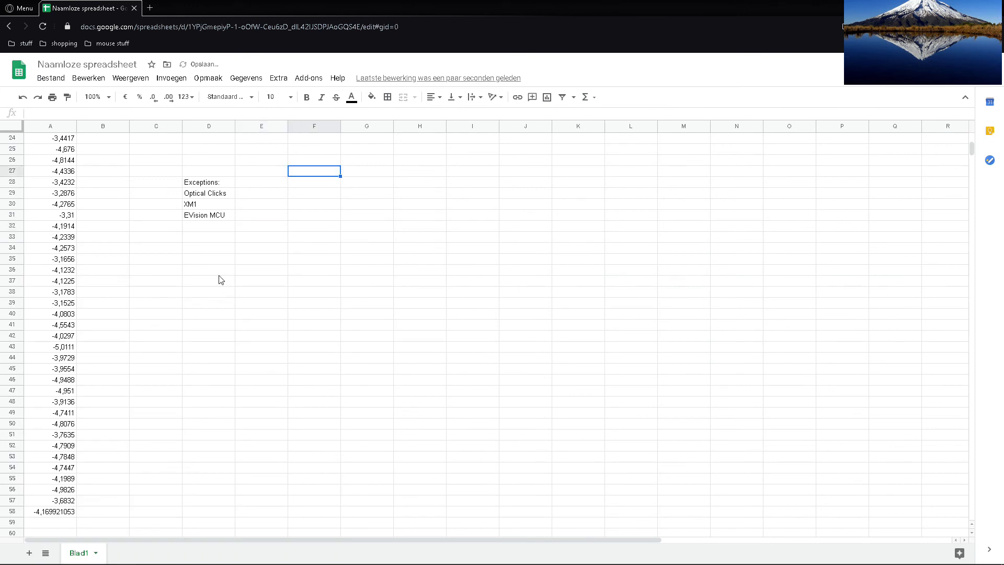
{"action": "left_click", "coordinate": [208, 268]}
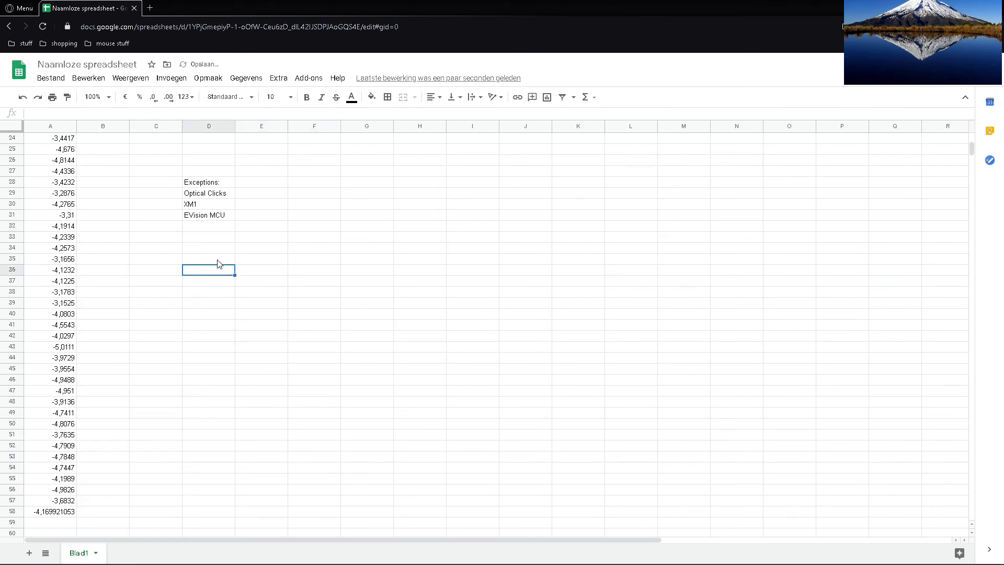